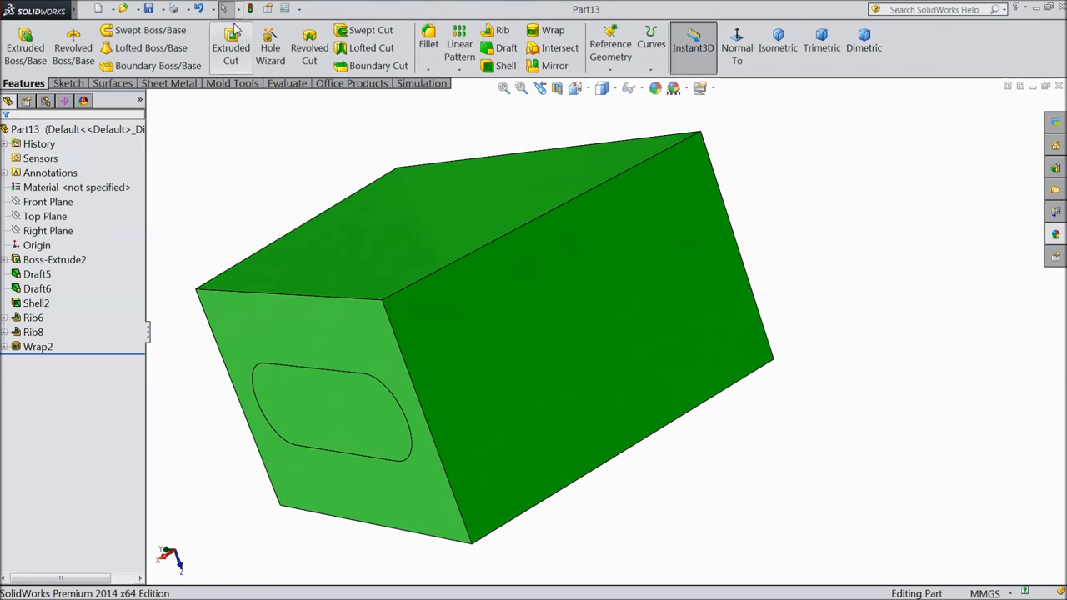
Browse the Tools menu, then reach the Insert > Features list where Dome is available
{"action": "left_click", "coordinate": [202, 9]}
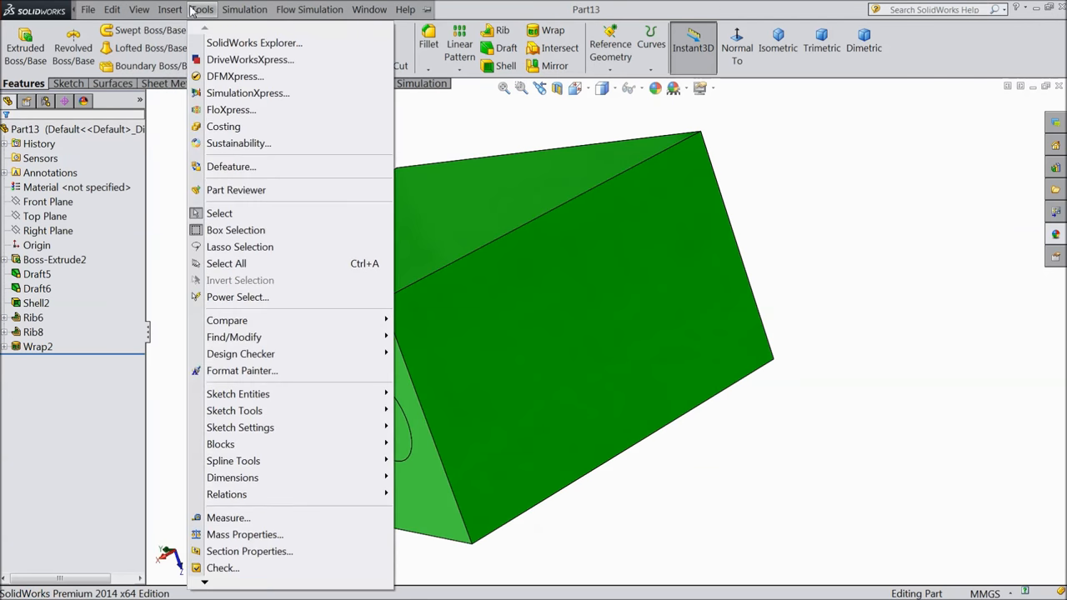
{"action": "left_click", "coordinate": [169, 9]}
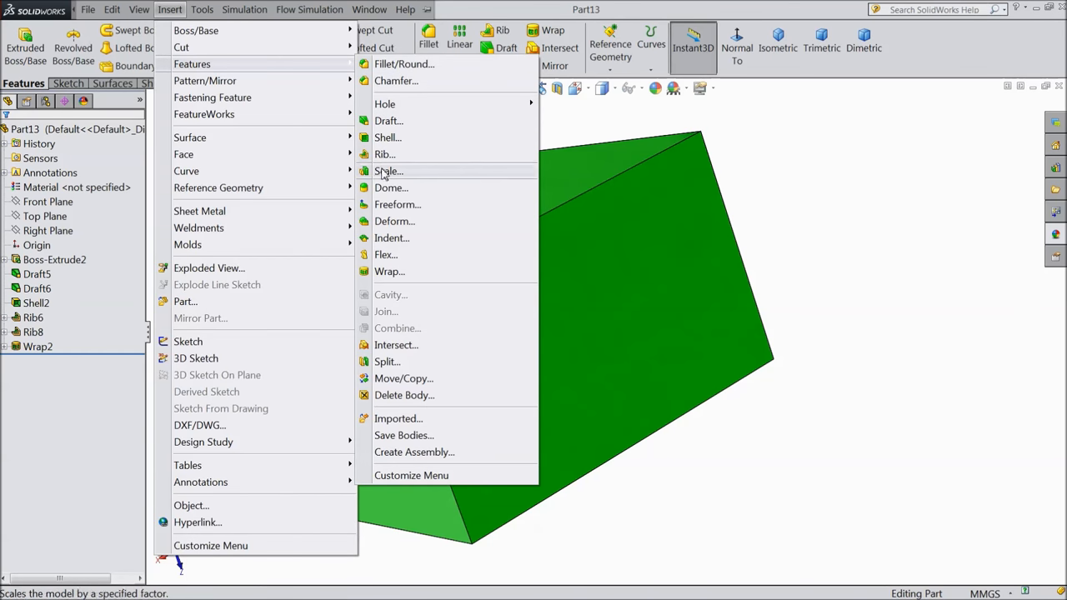
{"action": "mouse_move", "coordinate": [391, 188]}
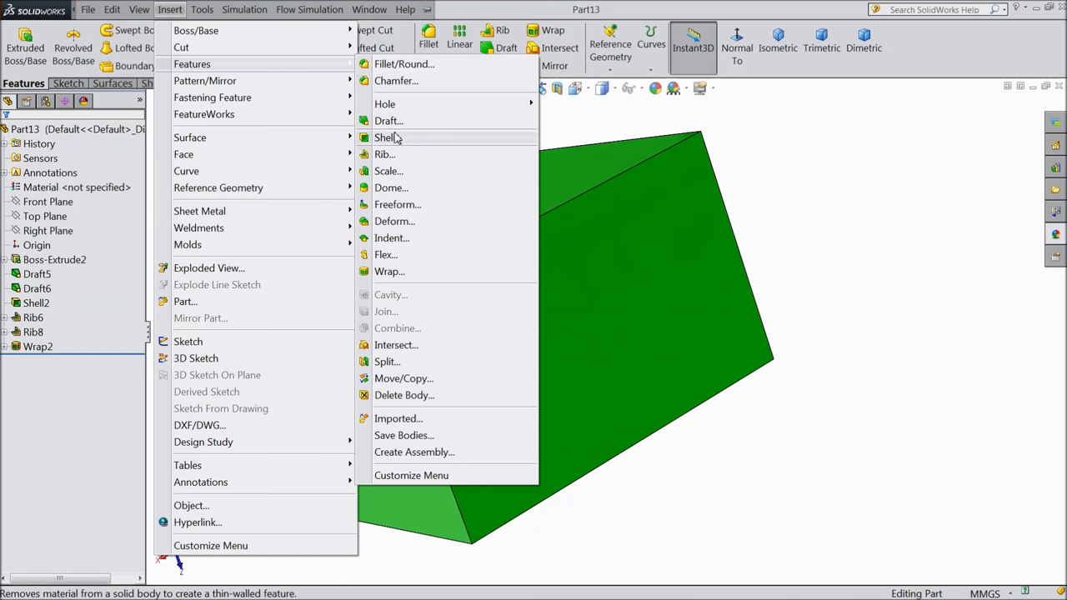
{"action": "mouse_move", "coordinate": [397, 204]}
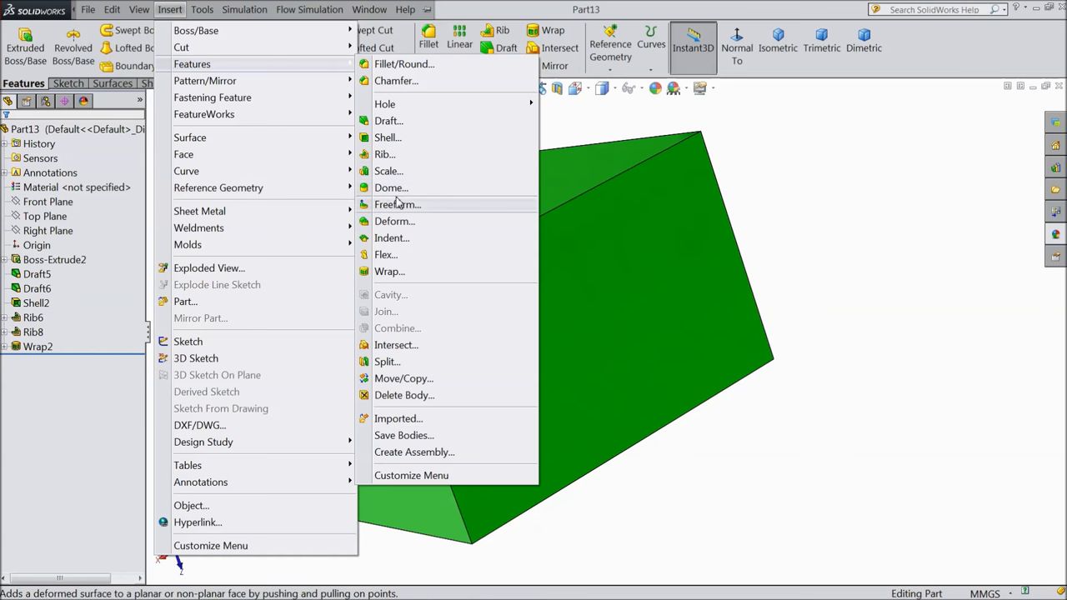
{"action": "mouse_move", "coordinate": [391, 186]}
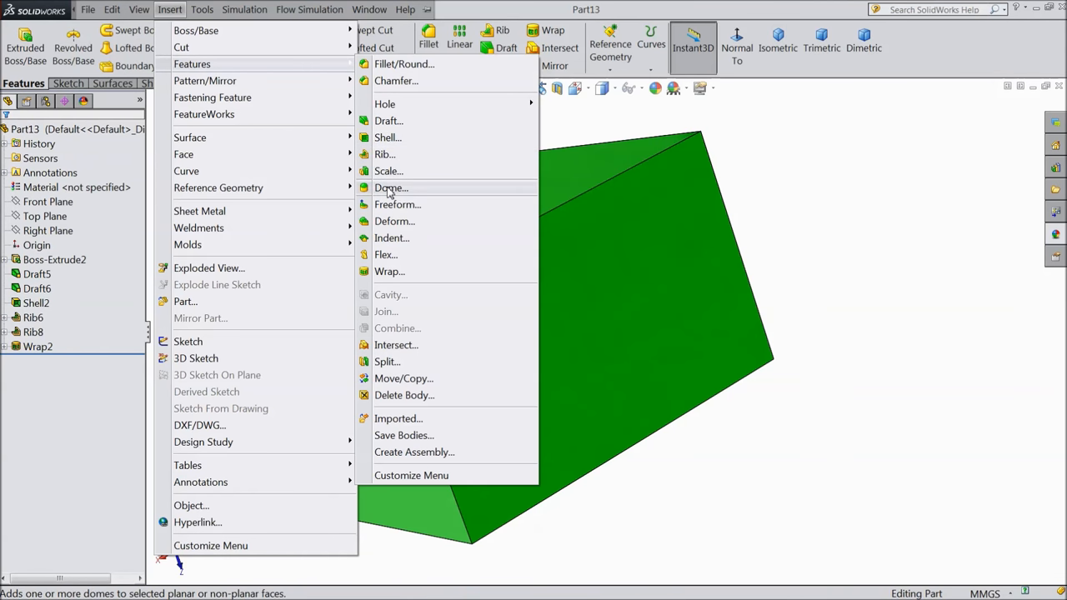
Add a 20 mm dome (Dome1) to the green box's top face
{"action": "left_click", "coordinate": [391, 187]}
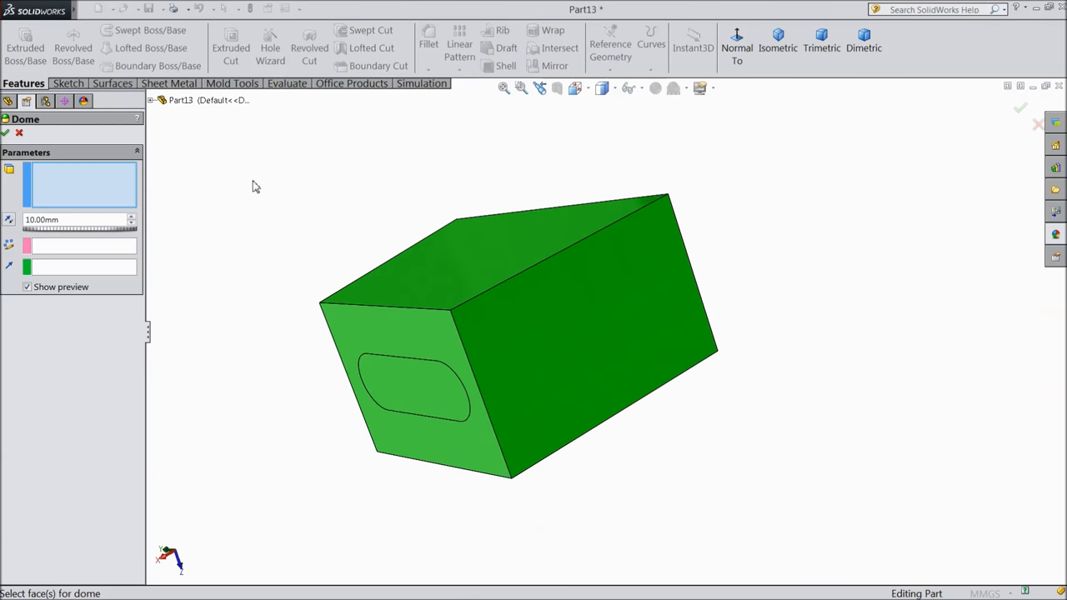
{"action": "mouse_move", "coordinate": [47, 189]}
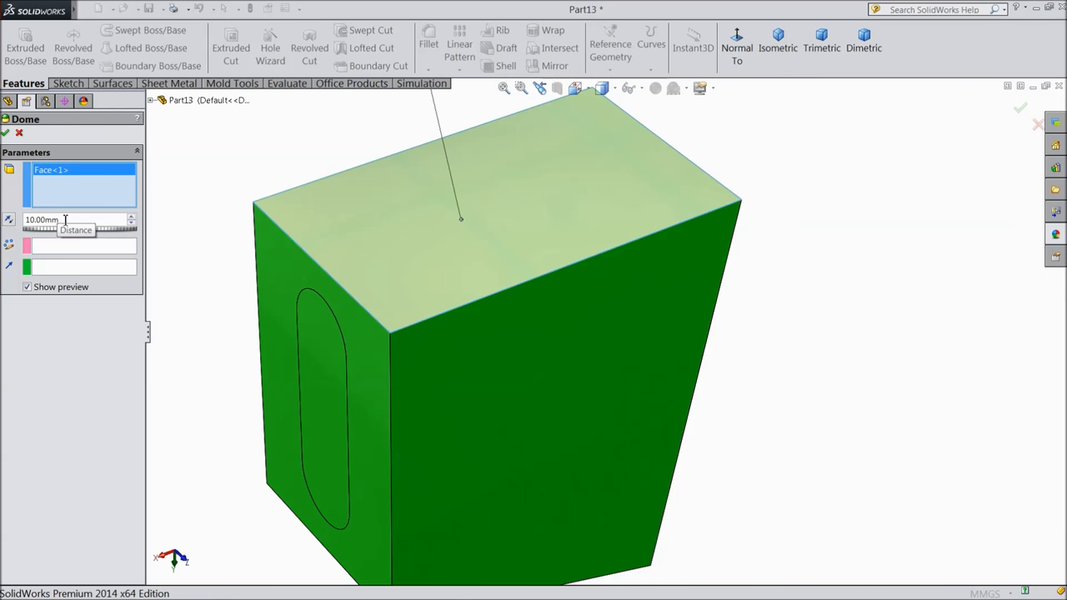
{"action": "type", "text": "20"}
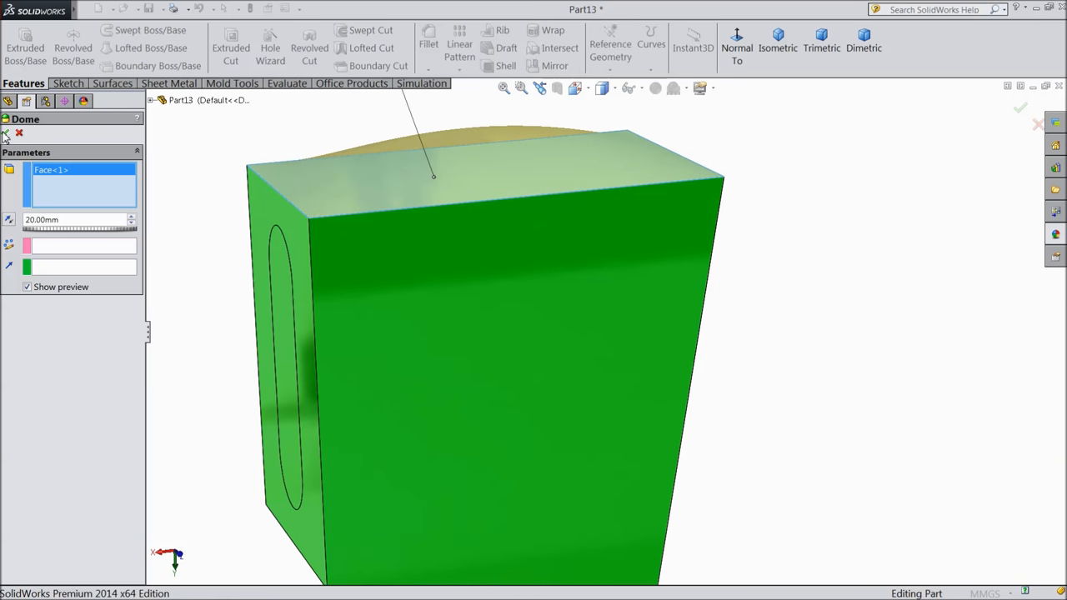
{"action": "left_click", "coordinate": [6, 133]}
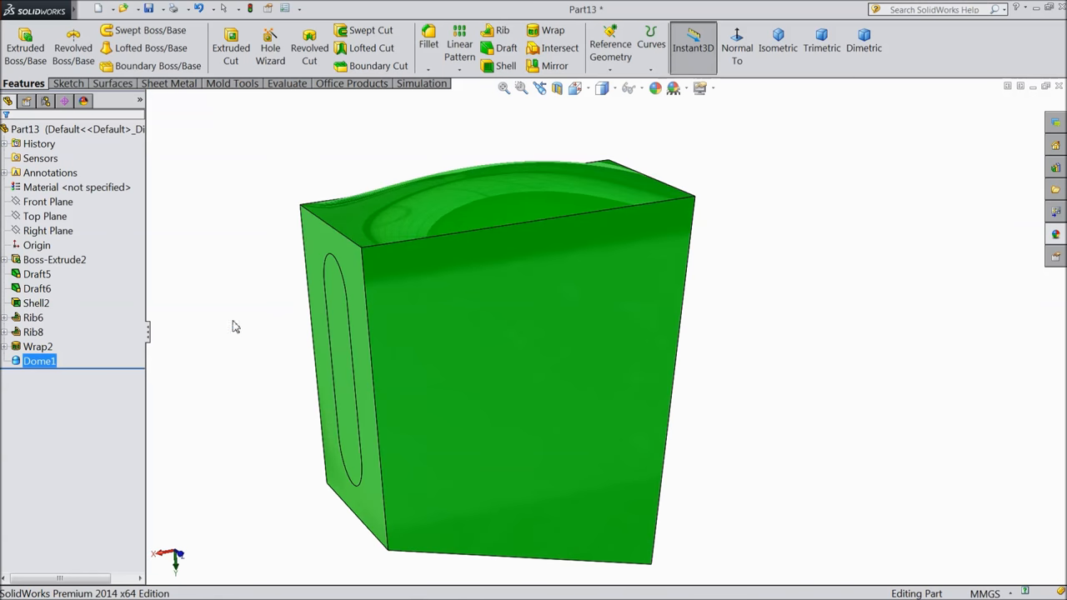
Re-edit Dome1, trying 70 mm and 5 mm before settling on a 2 mm height
{"action": "left_click", "coordinate": [39, 361]}
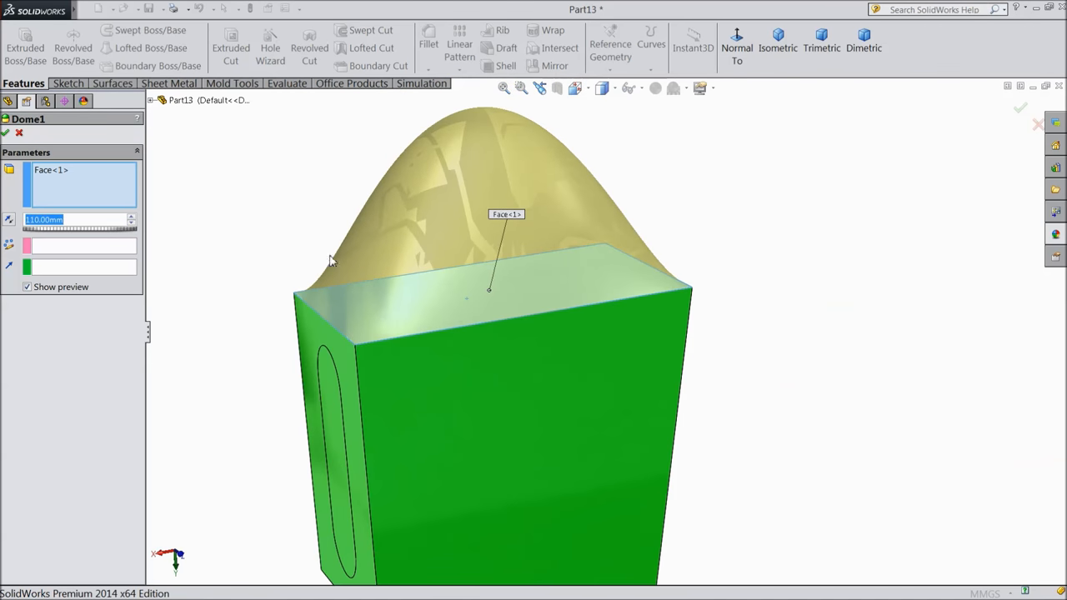
{"action": "type", "text": "70.00mm"}
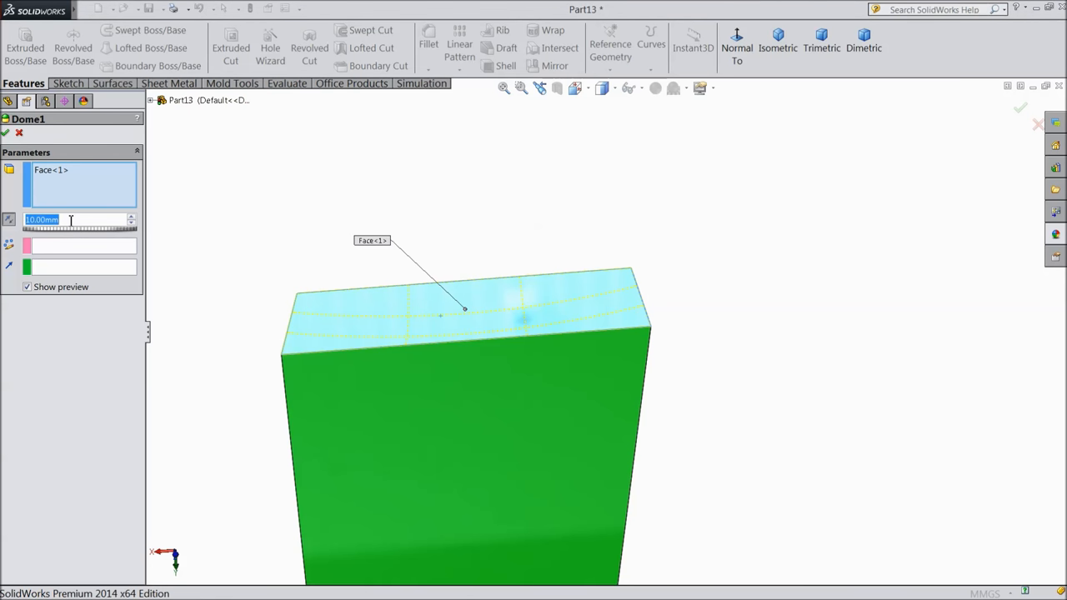
{"action": "type", "text": "5.00mm"}
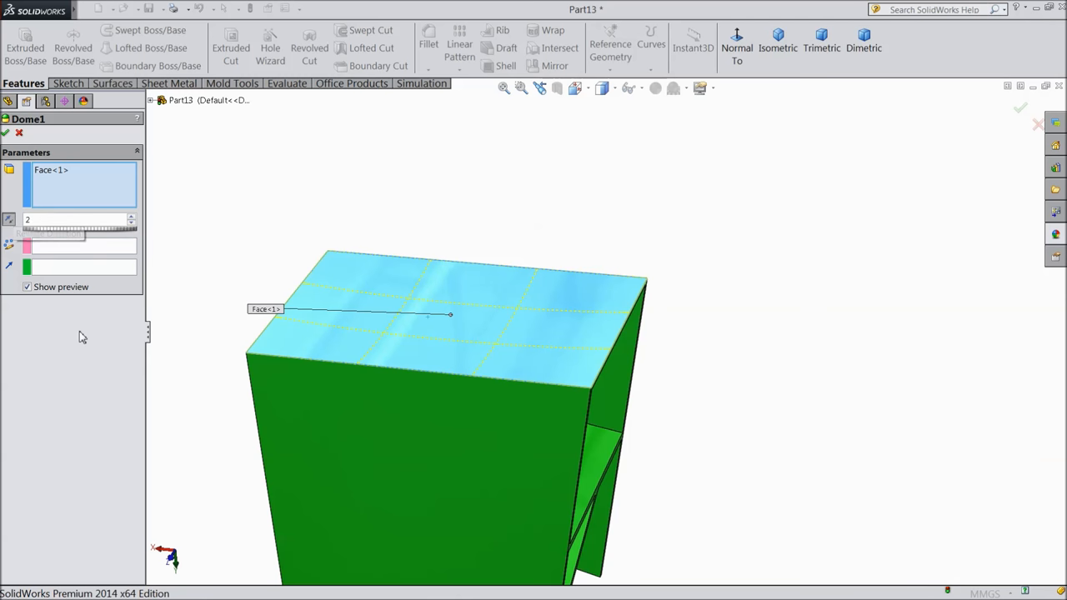
{"action": "left_click", "coordinate": [6, 133]}
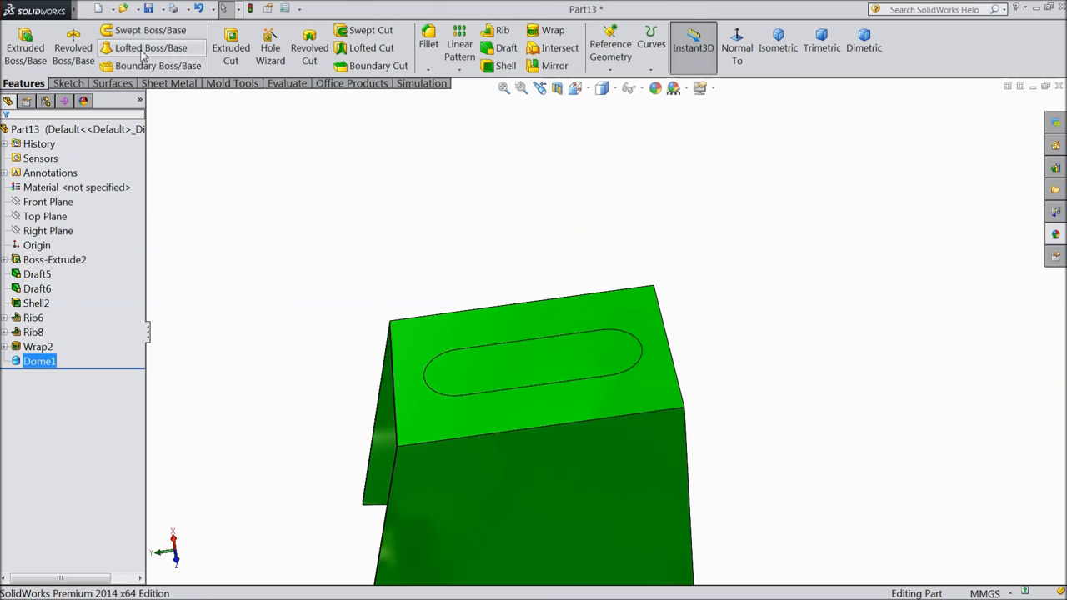
Start a second dome feature (Dome2) for the slot-shaped outline on the top face
{"action": "left_click", "coordinate": [171, 9]}
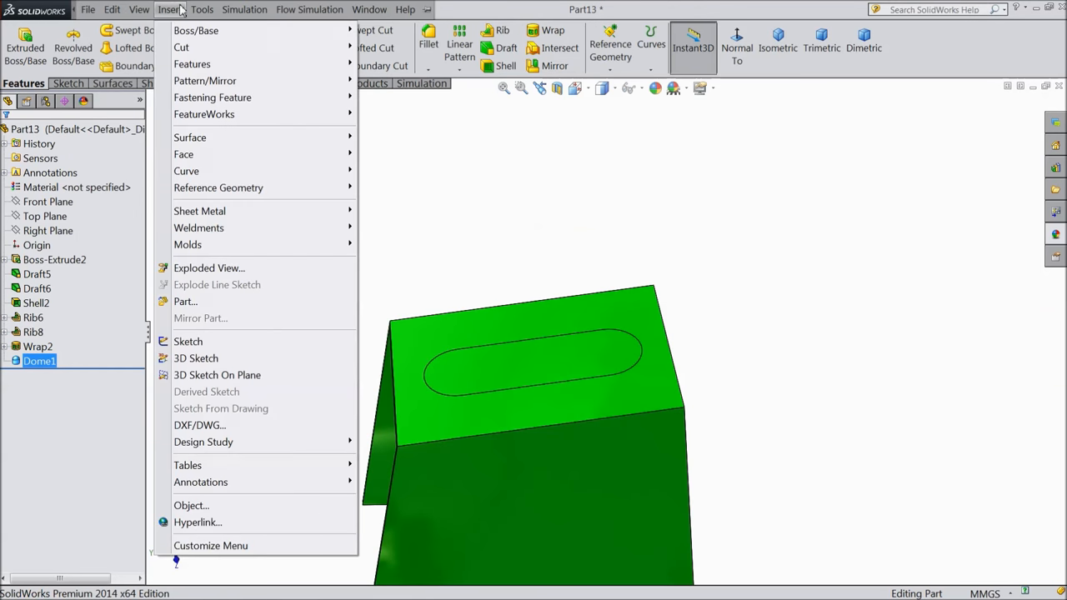
{"action": "left_click", "coordinate": [192, 63]}
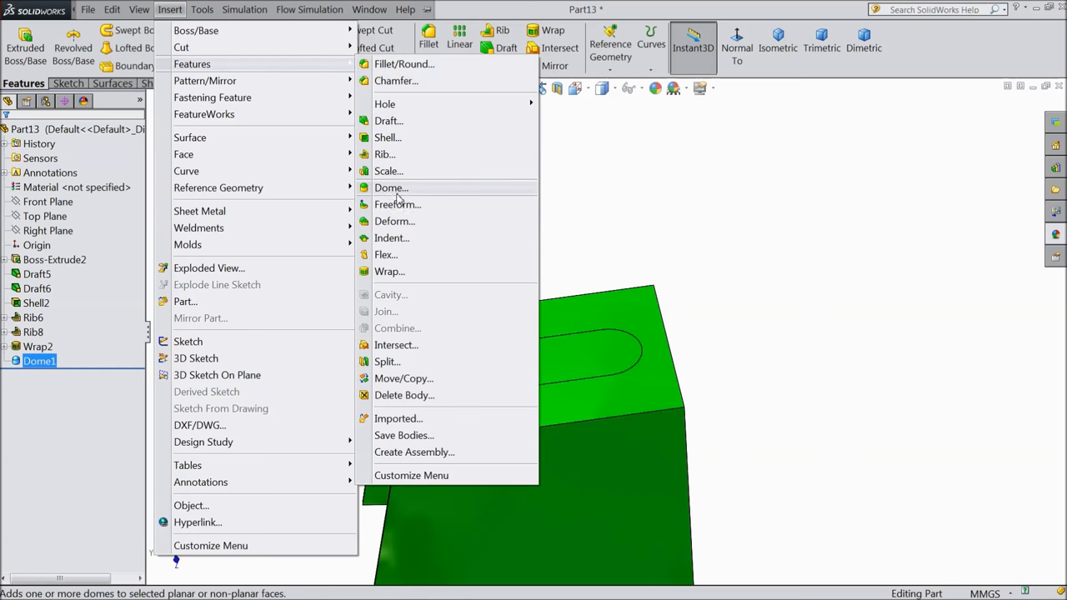
{"action": "left_click", "coordinate": [392, 187]}
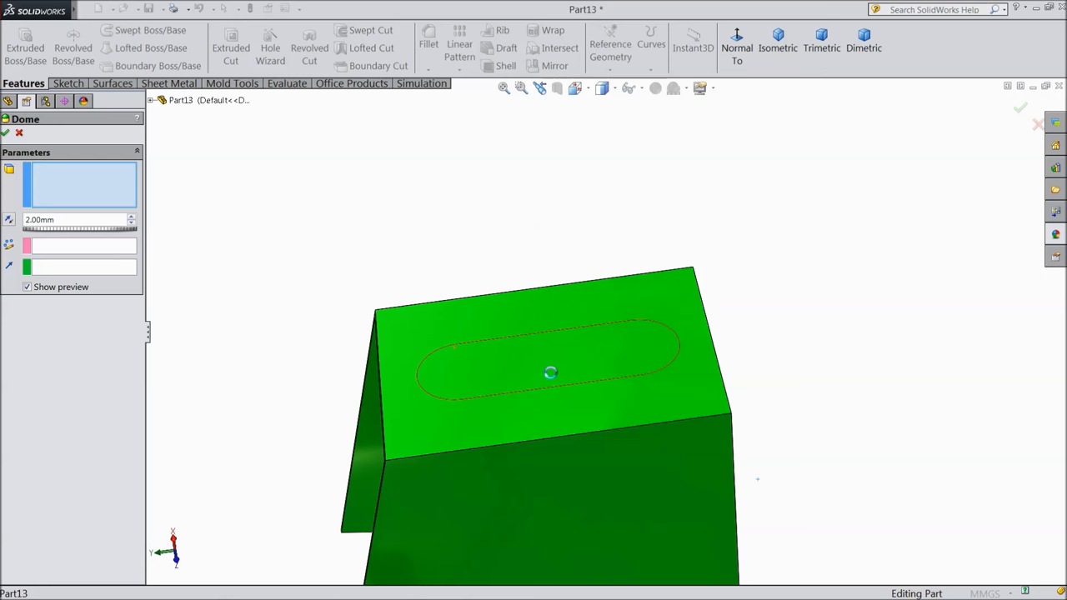
{"action": "mouse_move", "coordinate": [470, 365]}
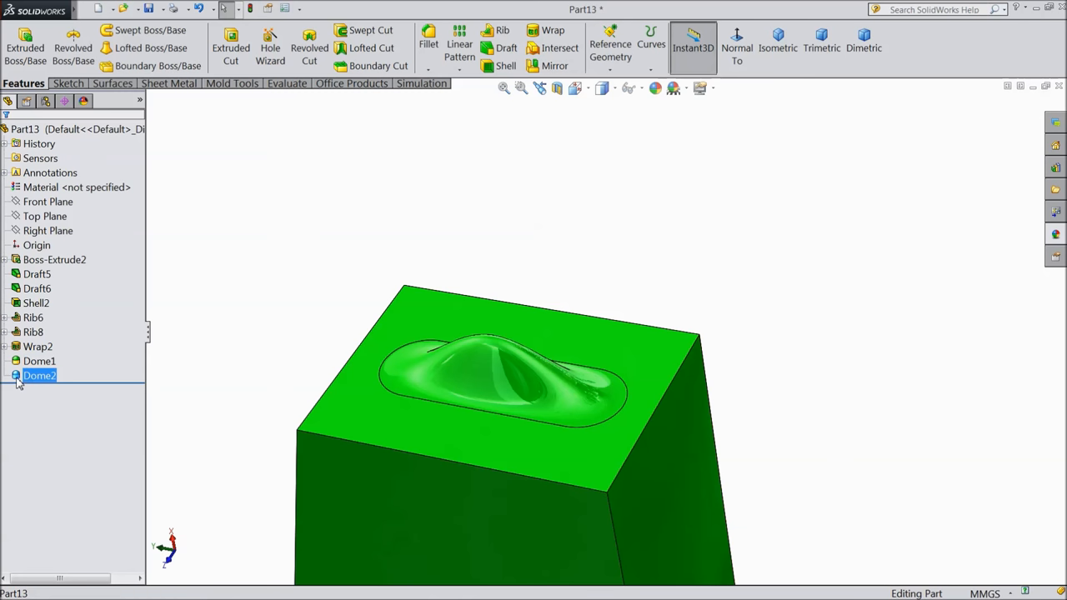
Make Dome2 a non-continuous, smoothly rounded 32 mm dome over the slot outline
{"action": "double_click", "coordinate": [39, 375]}
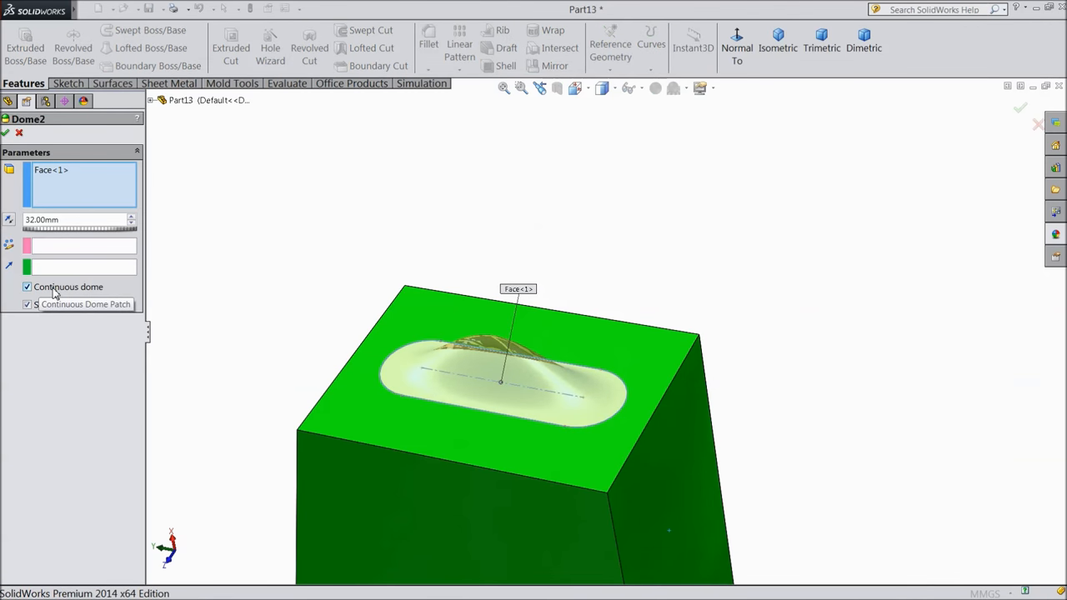
{"action": "left_click", "coordinate": [27, 287]}
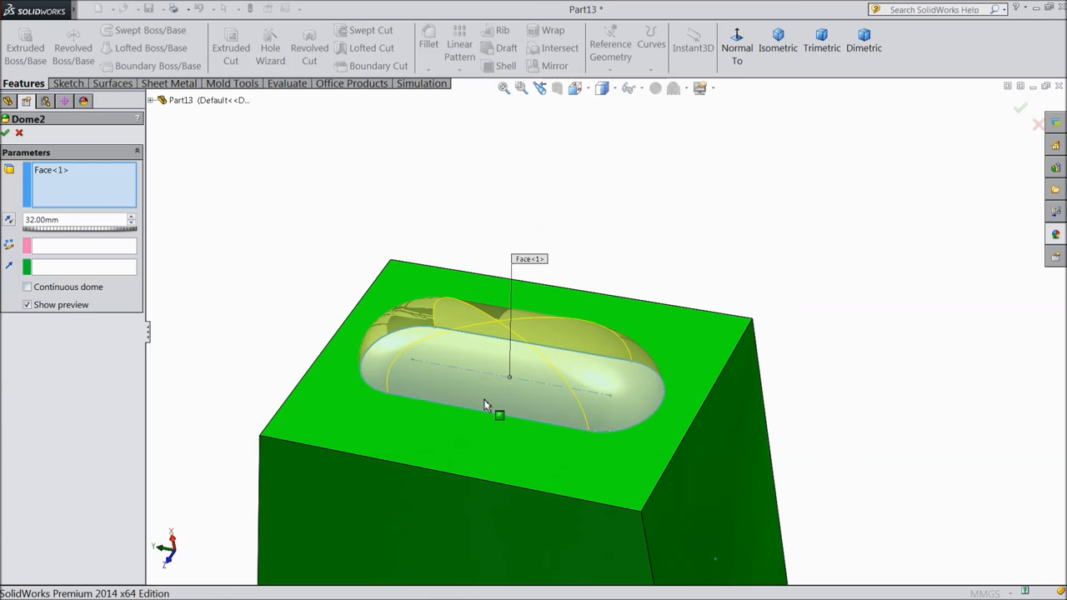
{"action": "mouse_move", "coordinate": [286, 349]}
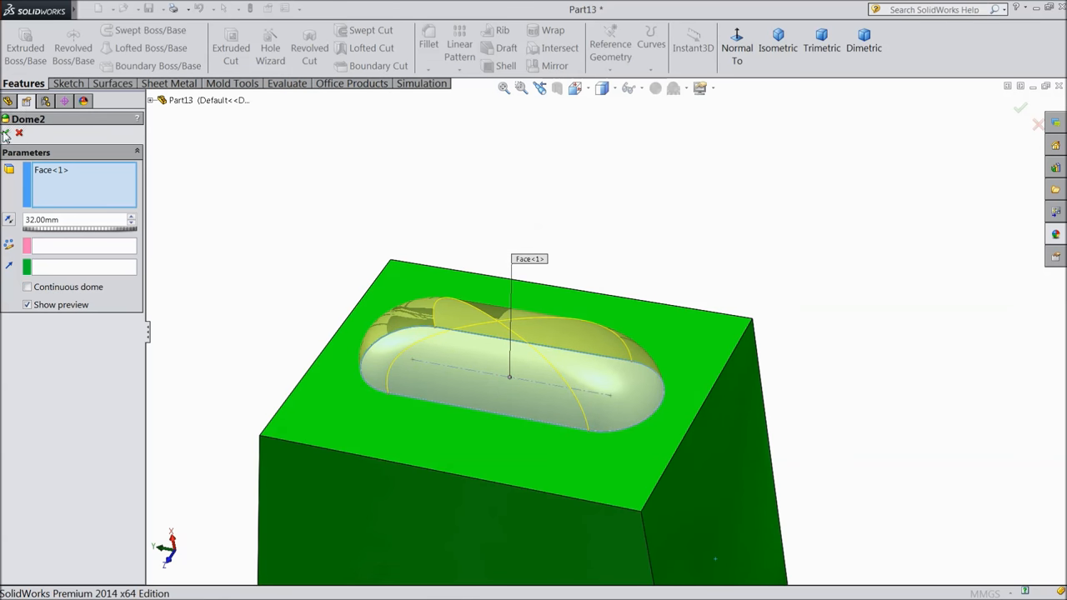
{"action": "left_click", "coordinate": [1020, 107]}
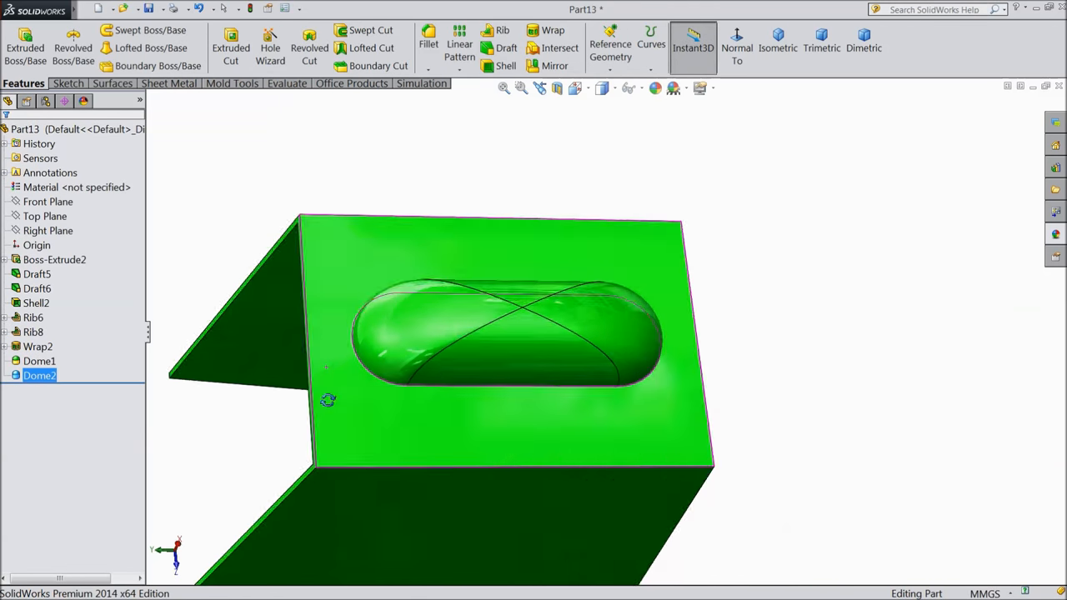